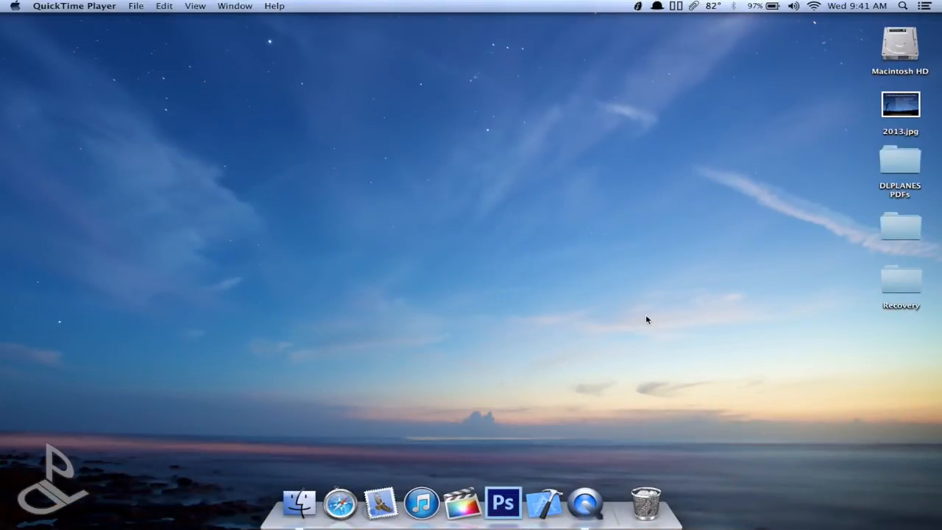
mouse_move(927, 365)
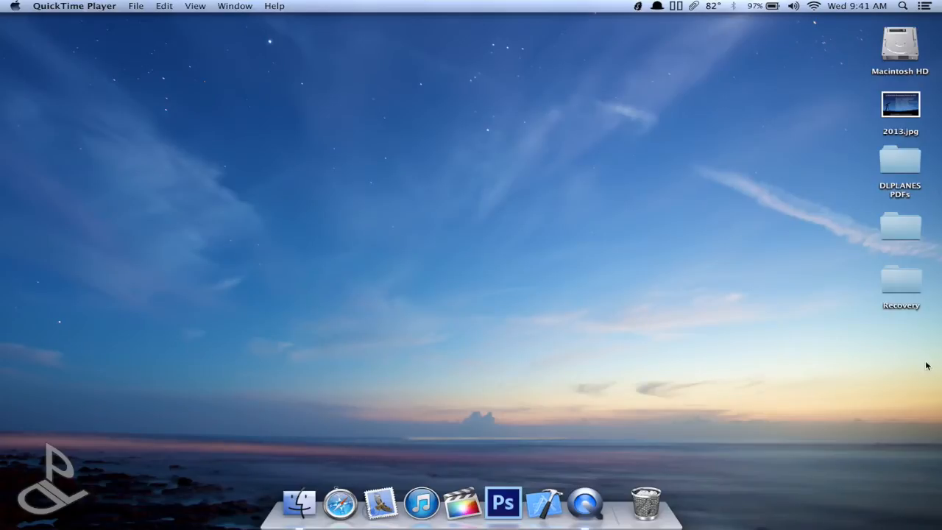
mouse_move(902, 276)
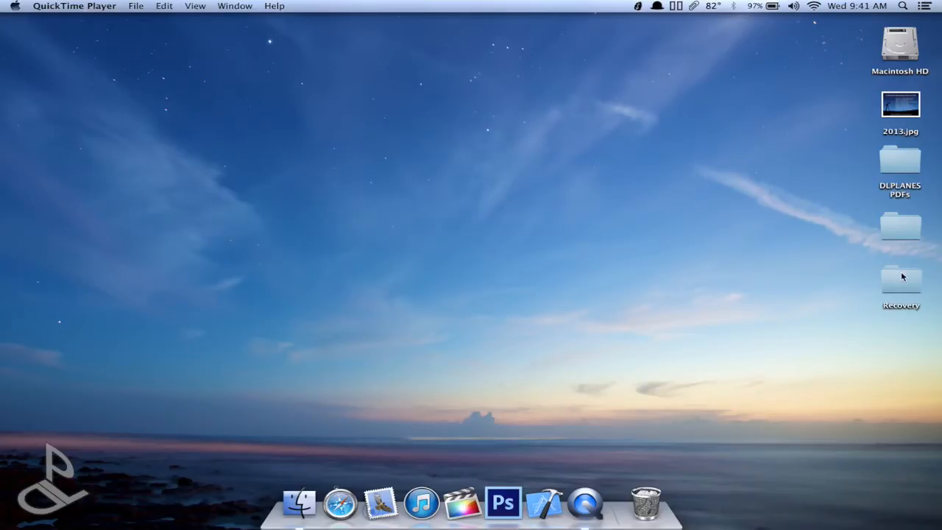
Open the desktop Recovery folder containing fix_header_v3a.pl and GOPR7519.MP4
double_click(900, 283)
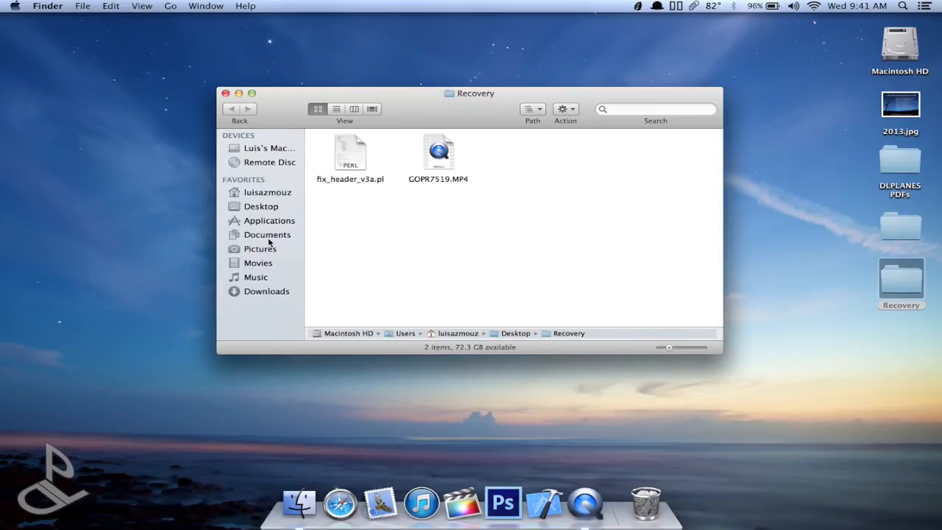
mouse_move(414, 169)
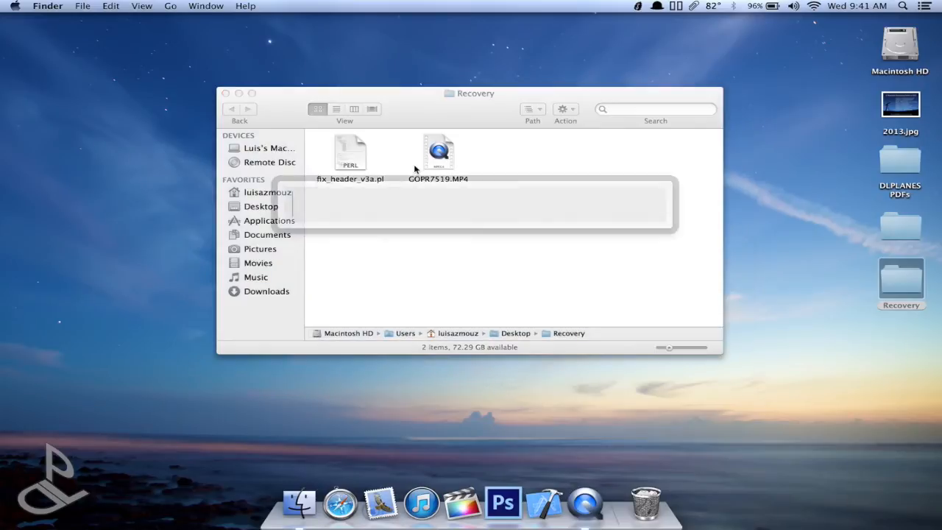
Launch Terminal so a fresh bash window sits over the Recovery folder
left_click(604, 502)
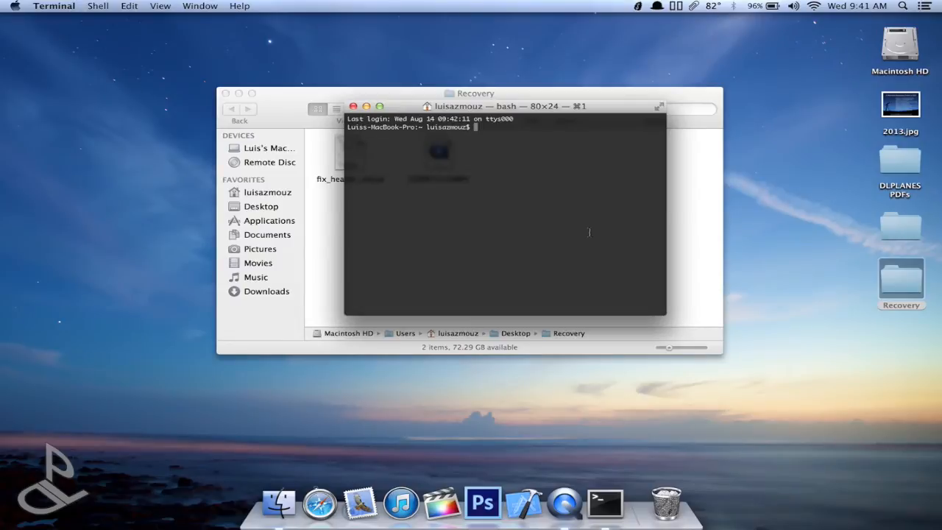
Change directory to /Users/luisazmouz/Desktop/Recovery by dropping the folder's path after cd
type("cd")
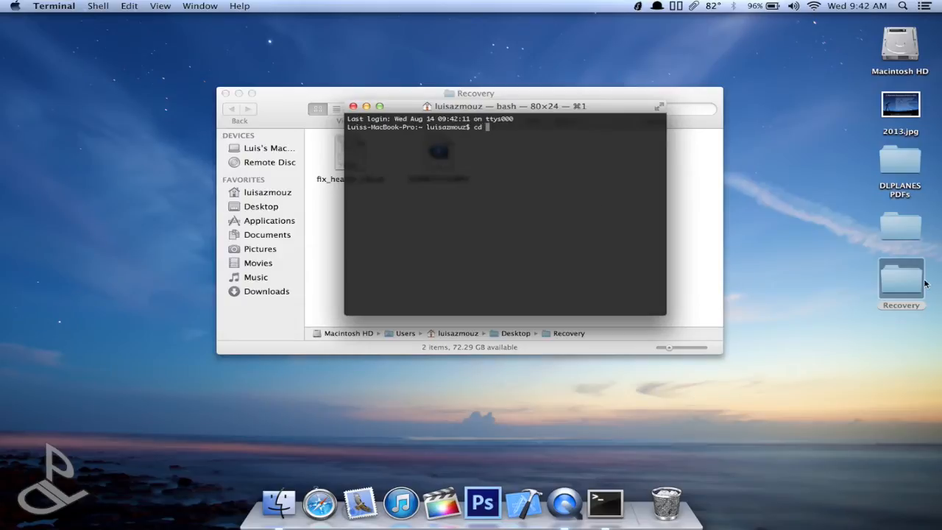
left_click_drag(901, 279, 558, 147)
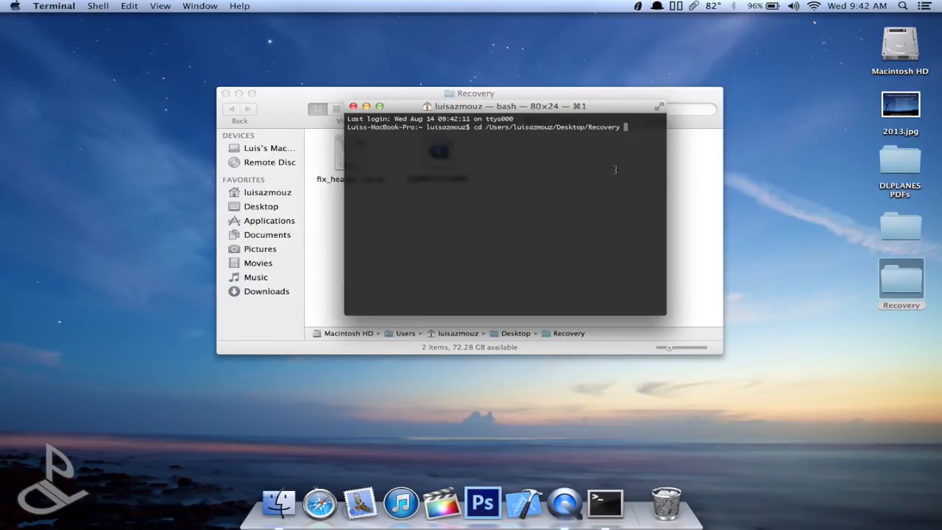
key("Return")
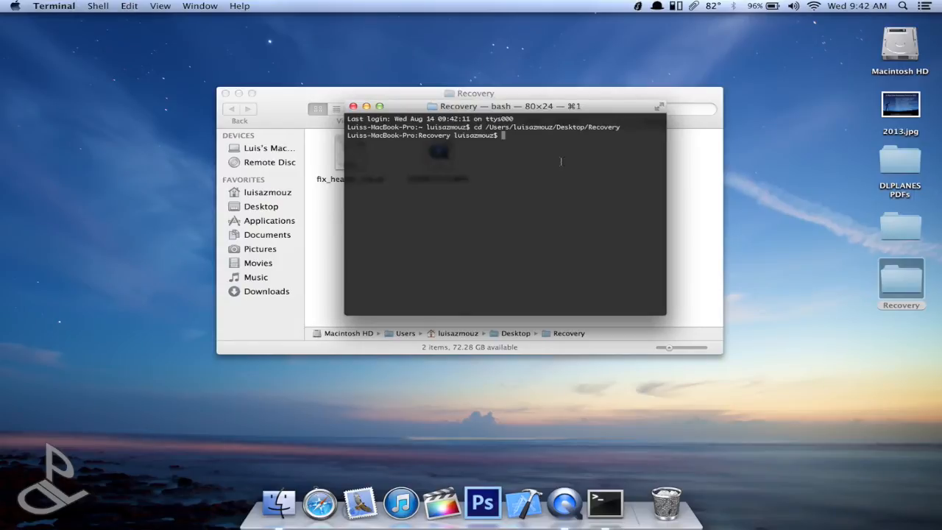
Run fix_header_v3a.pl on GOPR7519.MP4 with -restore, then open GOPR7519.MP4.restore.mp4 in VLC
type("cd /Users/luisazmouz/Desktop/Recovery")
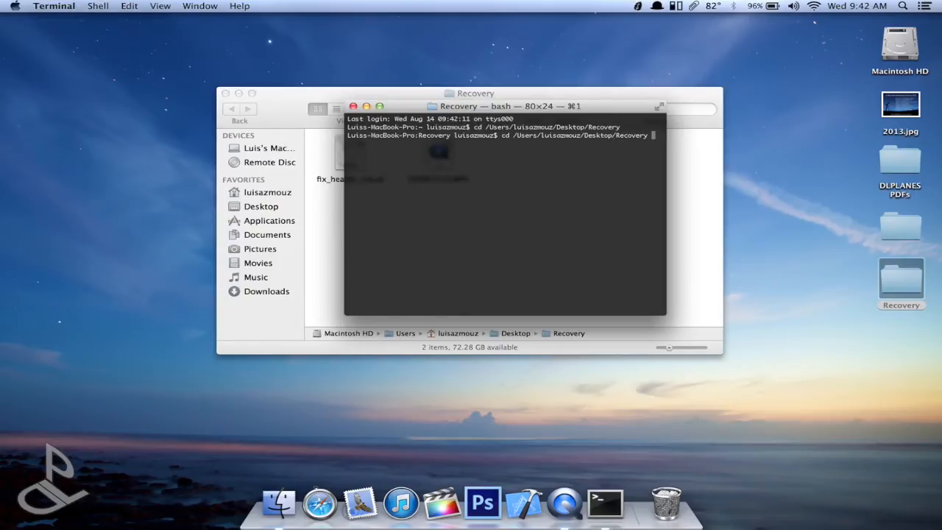
type("perl fix_header_v3a.pl GOPR7519.MP4  [-re so r5]")
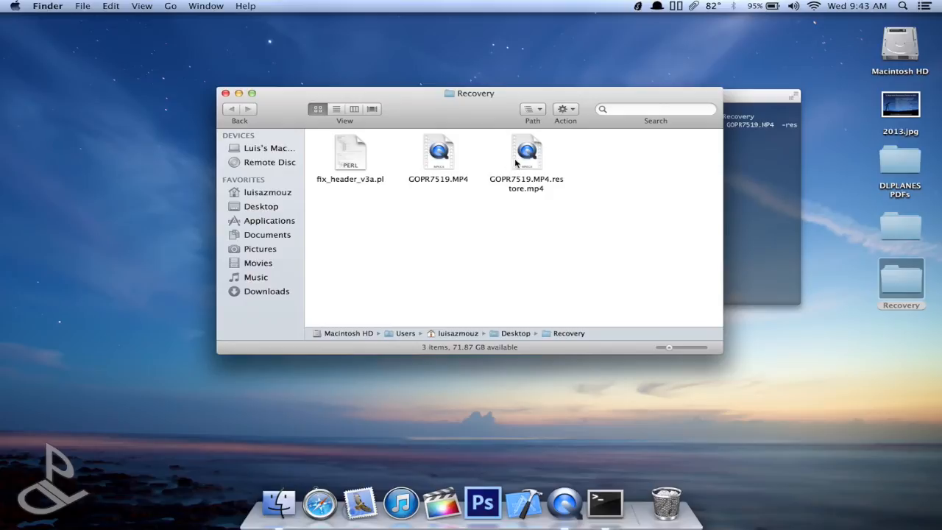
right_click(525, 152)
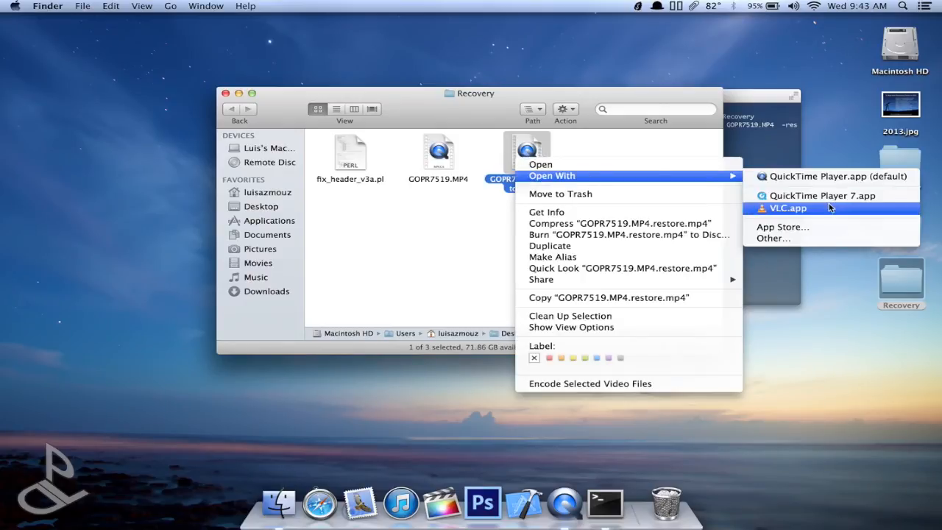
left_click(786, 208)
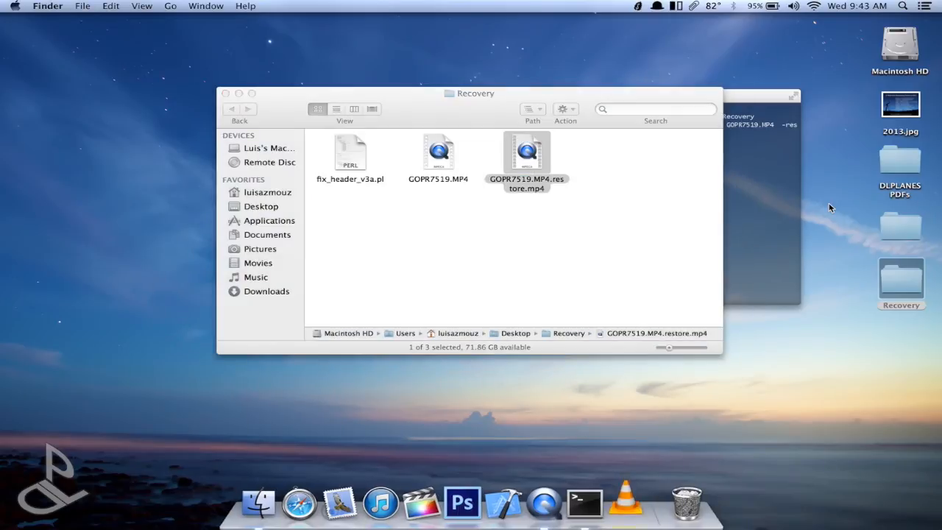
double_click(526, 152)
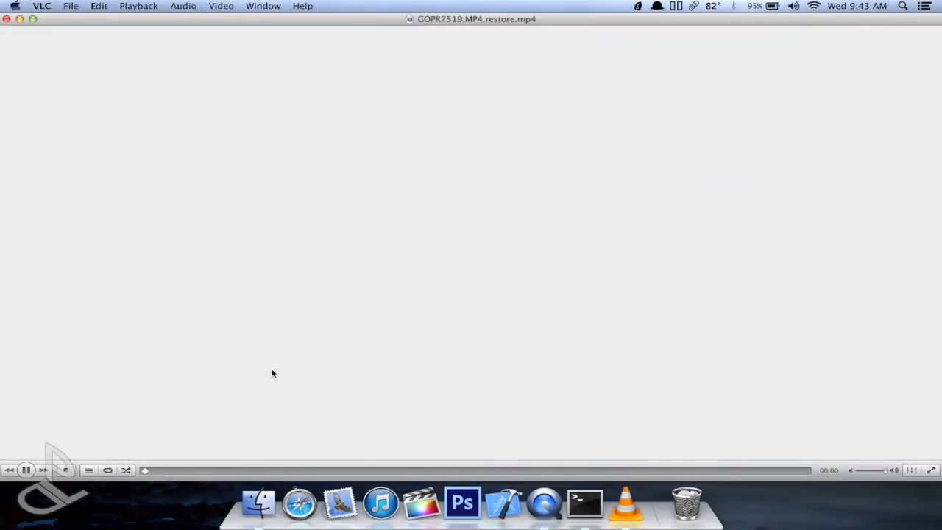